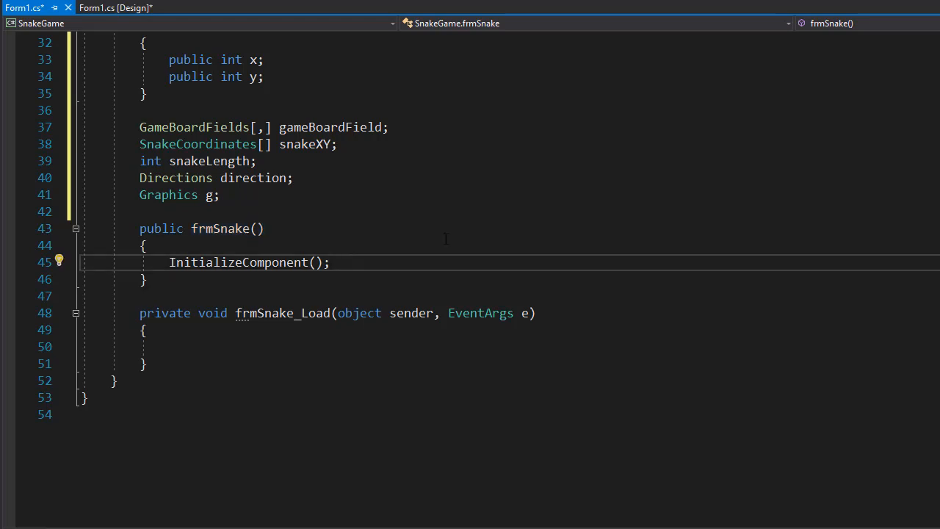
# Step: Insert a blank line after InitializeComponent(); in the frmSnake constructor
pyautogui.press('enter')
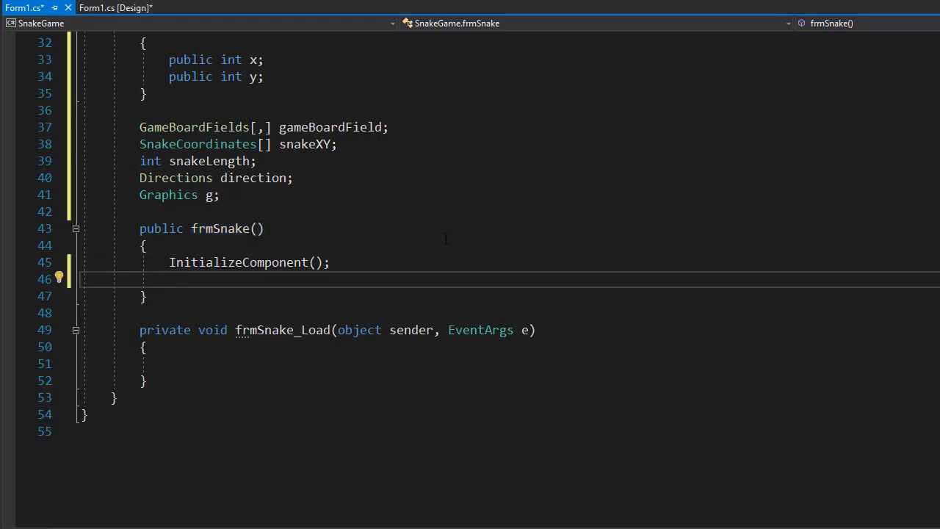
pyautogui.moveTo(383, 261)
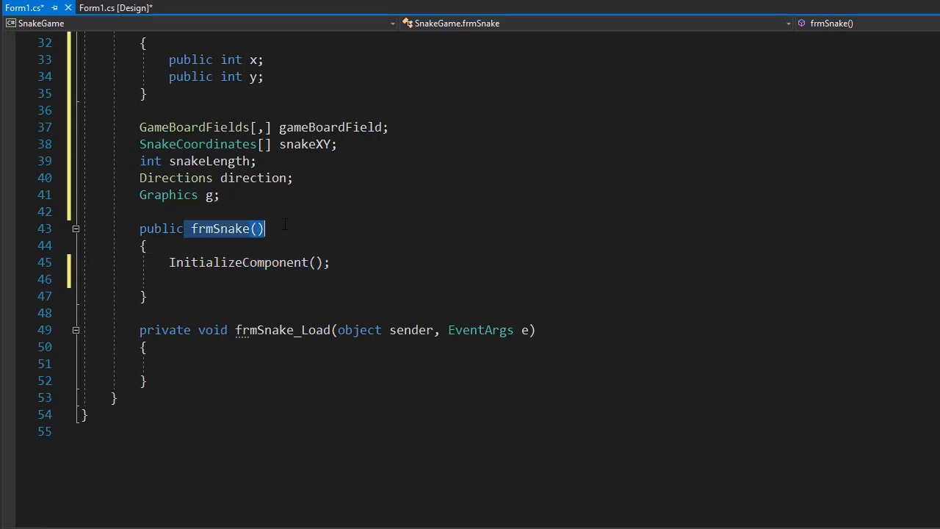
pyautogui.click(249, 261)
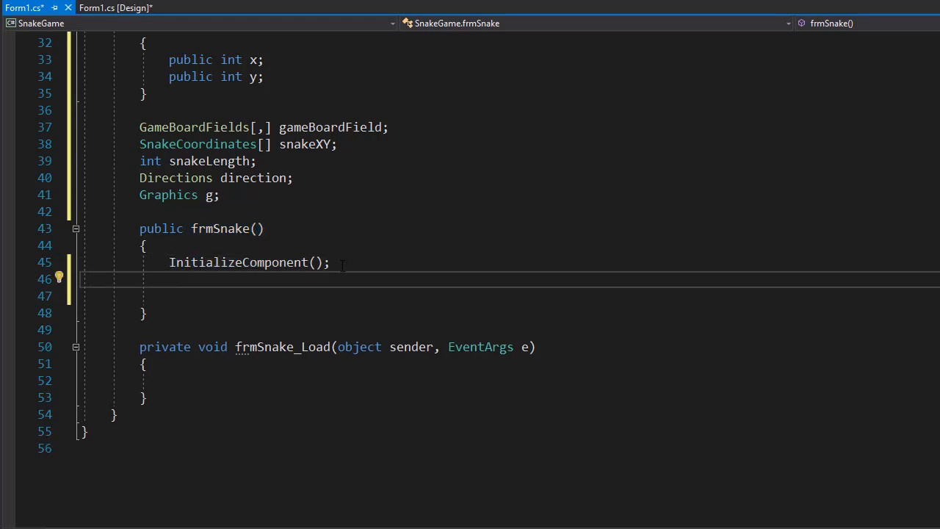
# Step: Write gameBoardField = new GameBoardFields[11, 11]; using IntelliSense completion
pyautogui.write('gameBoardField')
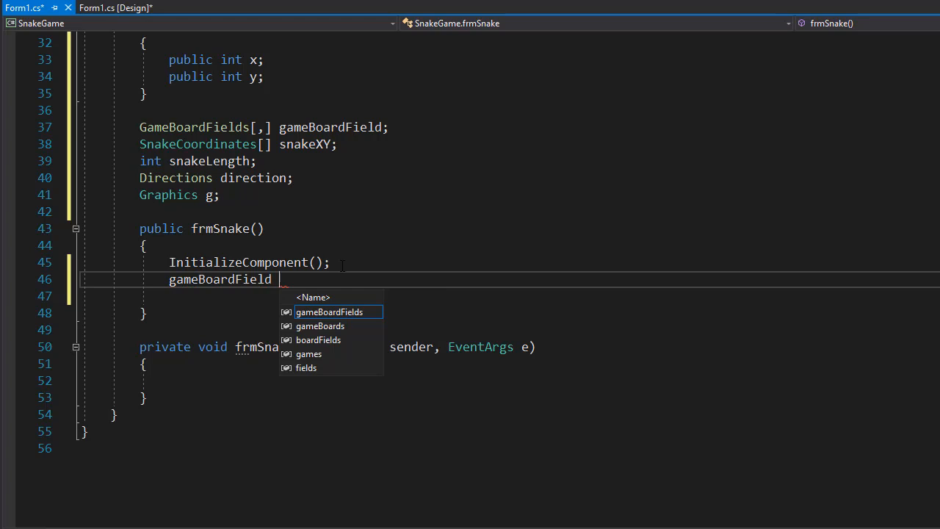
pyautogui.write('= new')
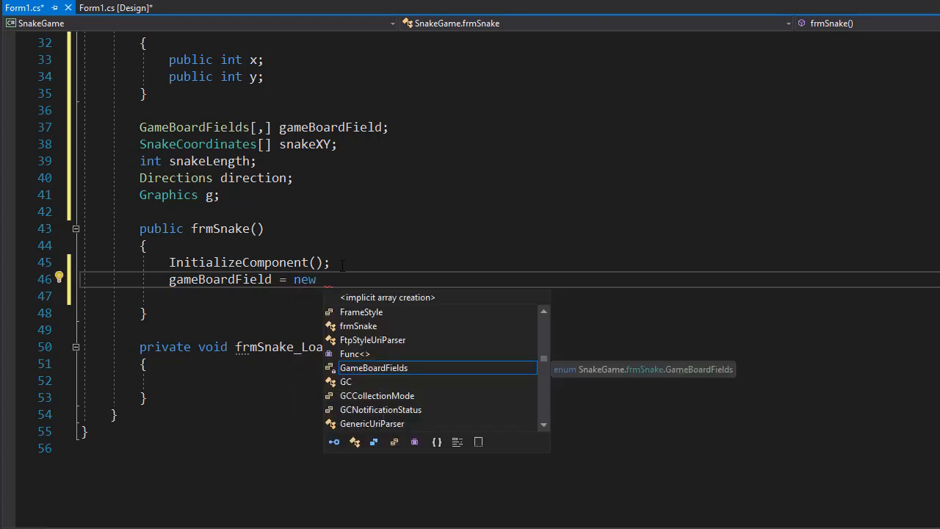
pyautogui.write('Game')
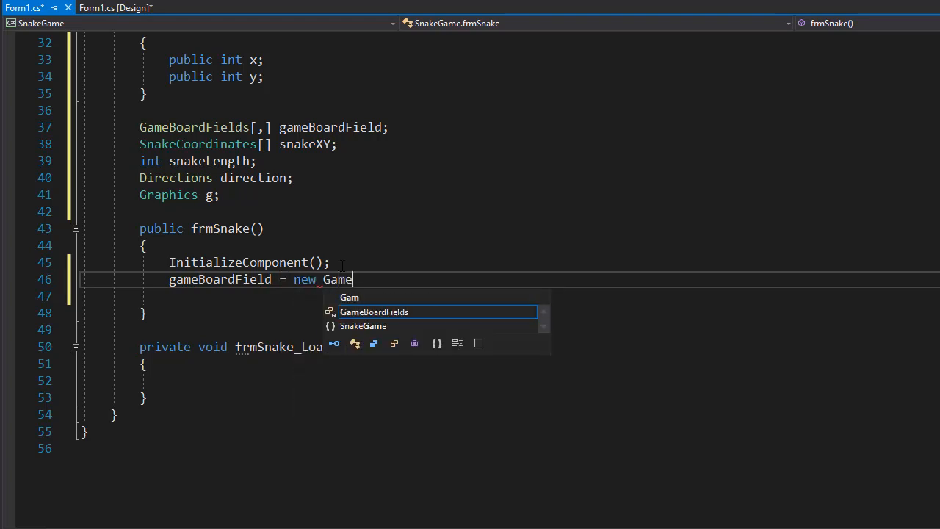
pyautogui.press('Tab')
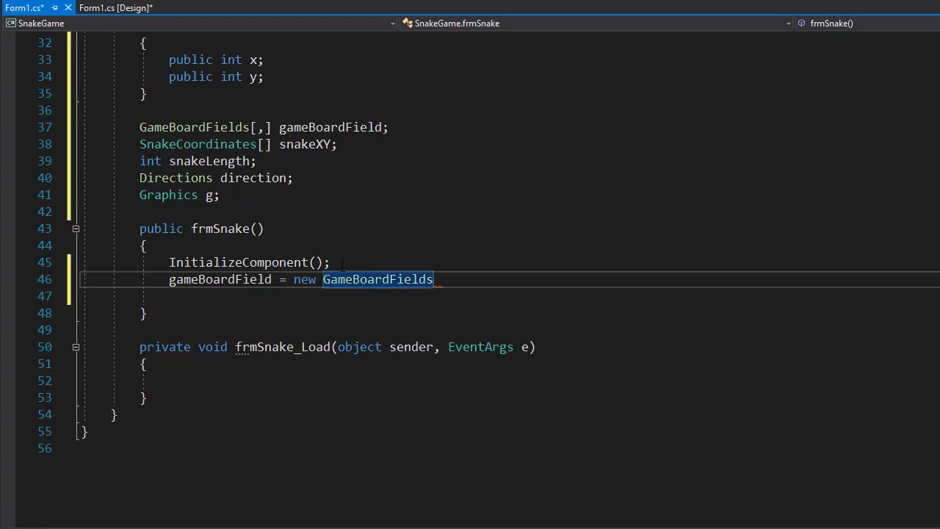
pyautogui.write('[]')
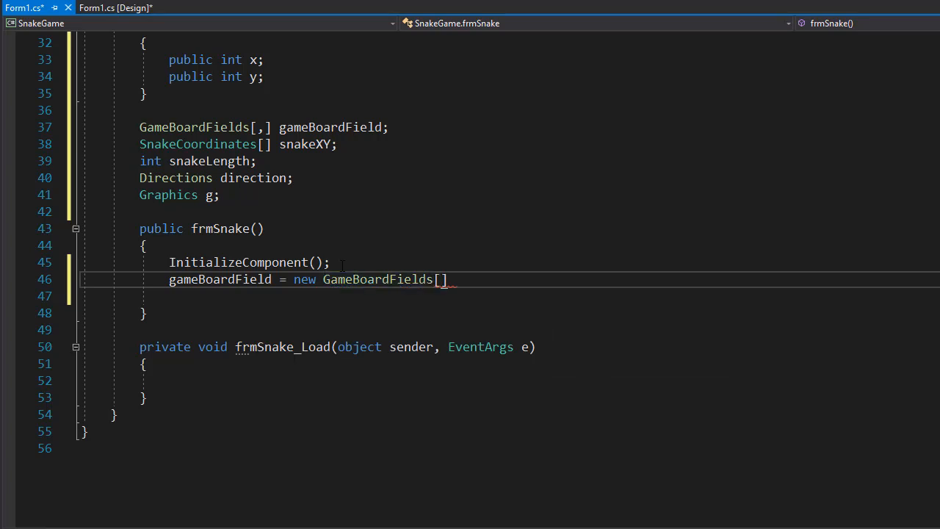
pyautogui.write('11,11')
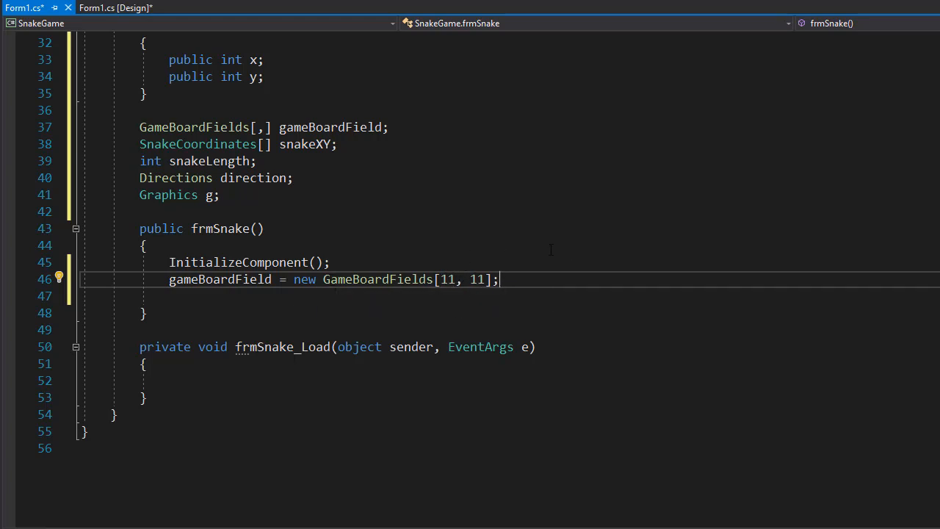
pyautogui.doubleClick(220, 279)
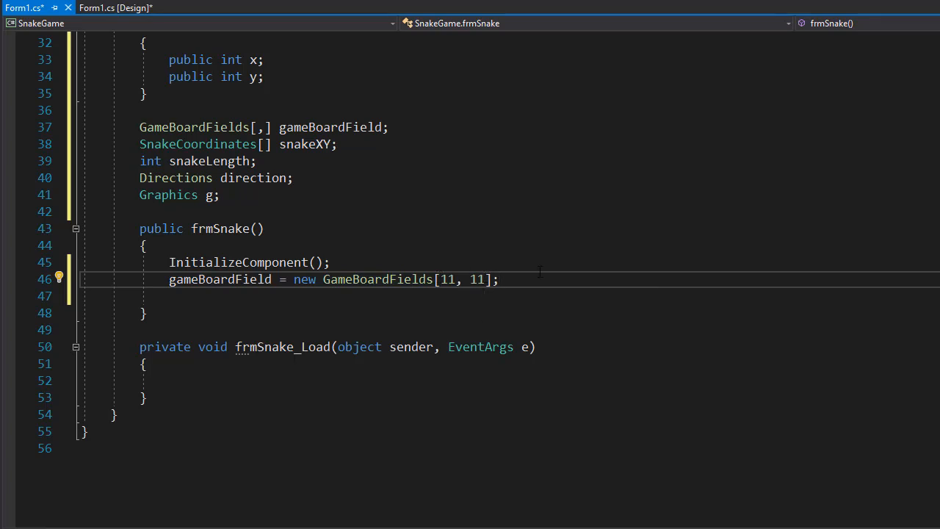
# Step: Write snakeXY = new SnakeCoordinates[100]; and start a new line below
pyautogui.write('s')
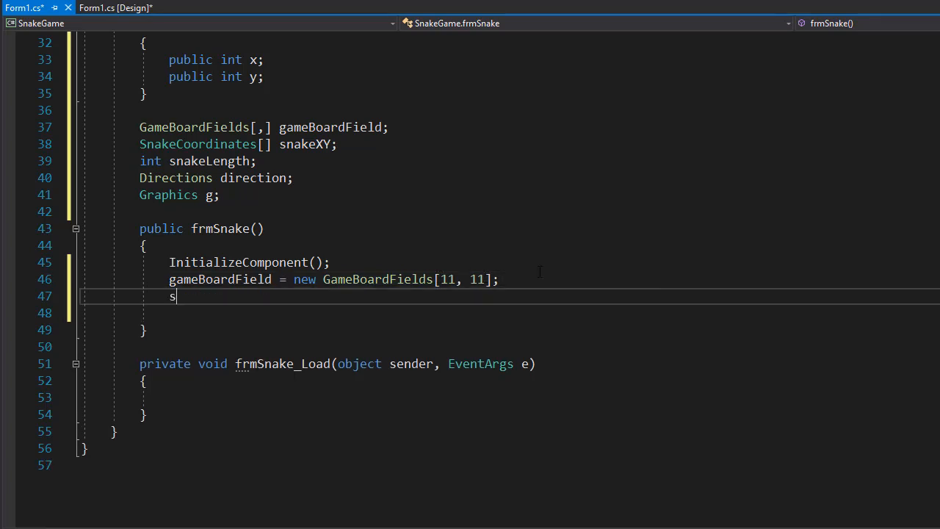
pyautogui.write('nakeXY =')
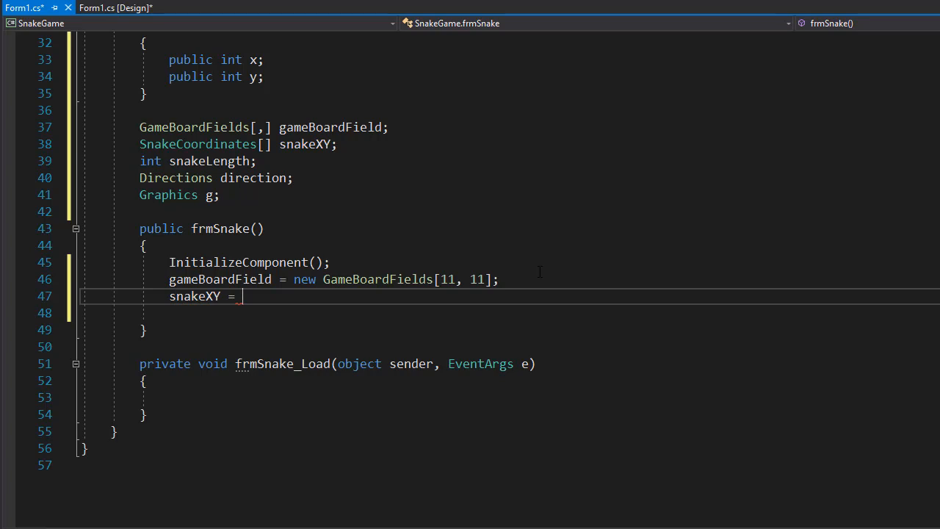
pyautogui.write('new SnakeCoordinates')
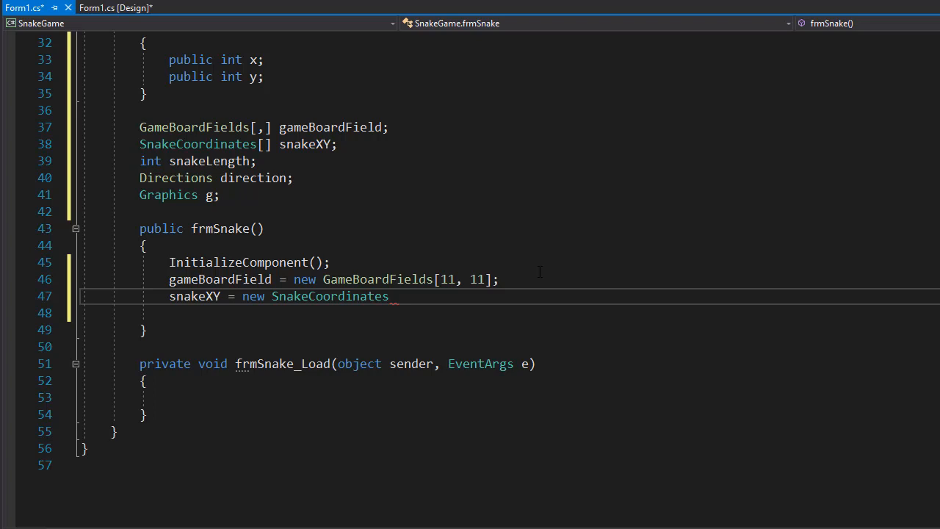
pyautogui.doubleClick(329, 297)
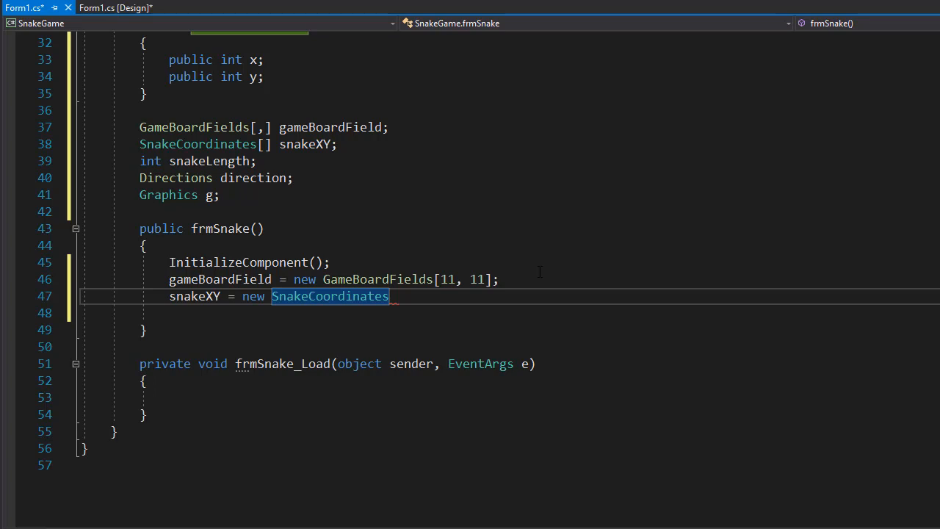
pyautogui.write('[]')
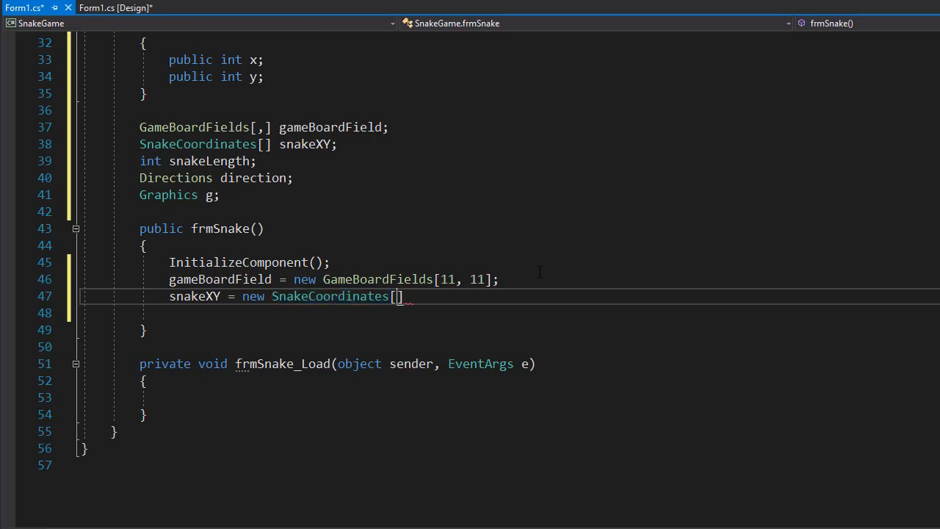
pyautogui.write('100')
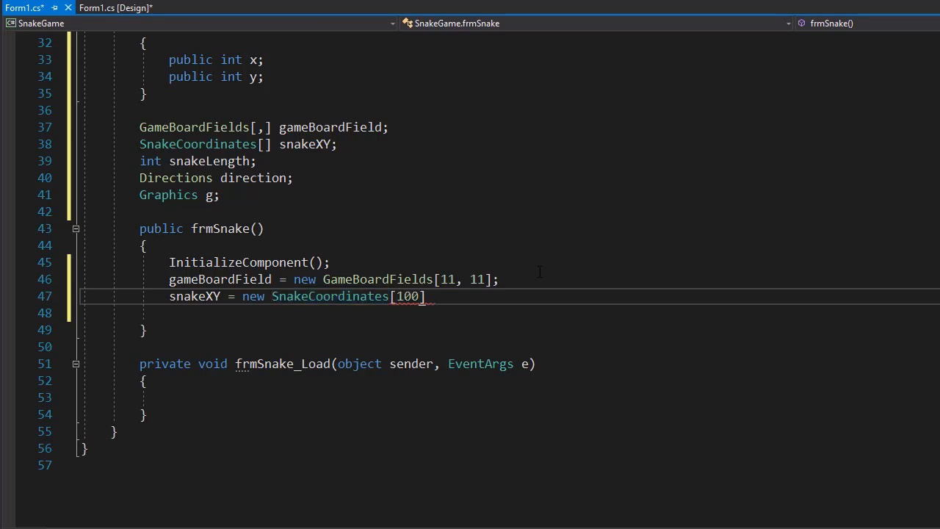
pyautogui.write(';')
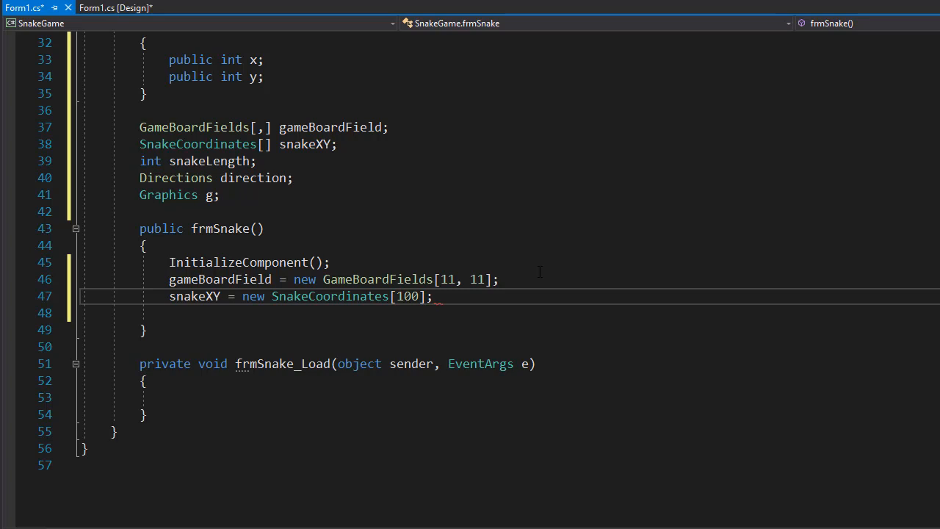
pyautogui.press('Enter')
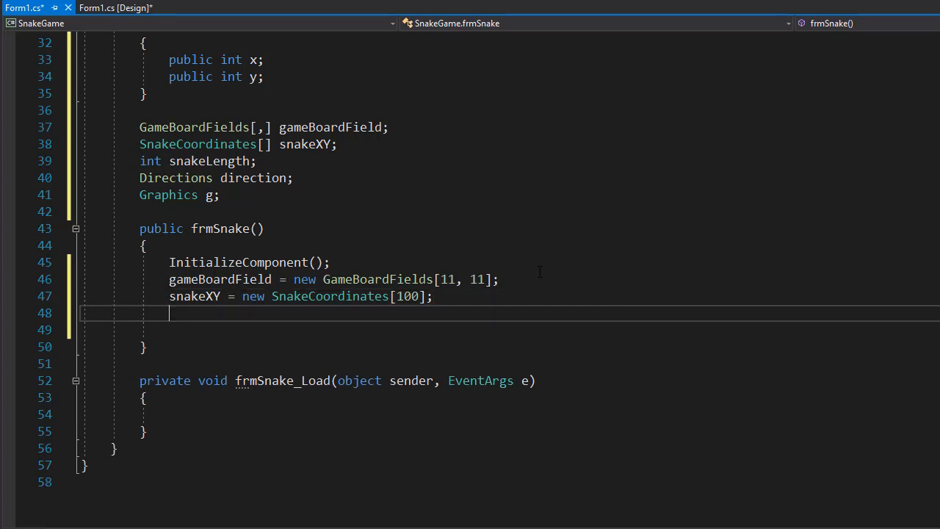
# Step: Write rand = new Random(); as the constructor's third statement
pyautogui.write('rand =')
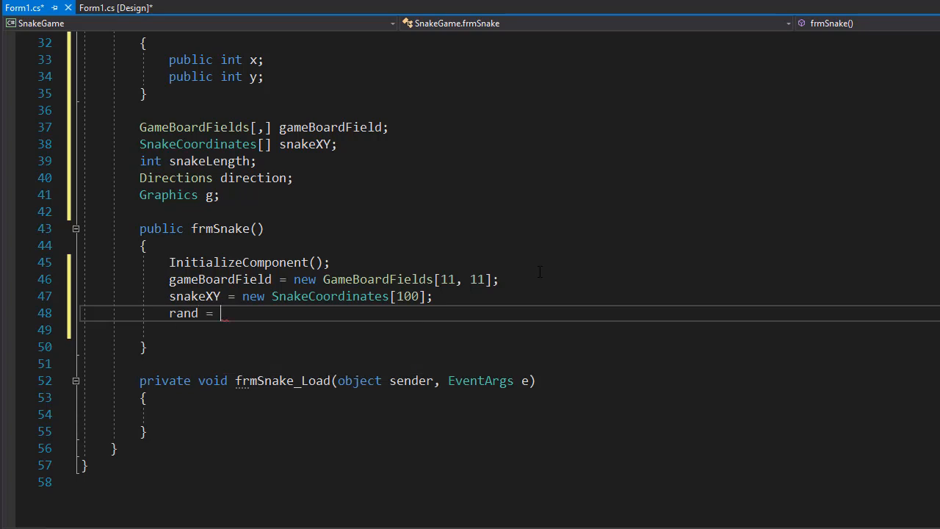
pyautogui.write('new Rando')
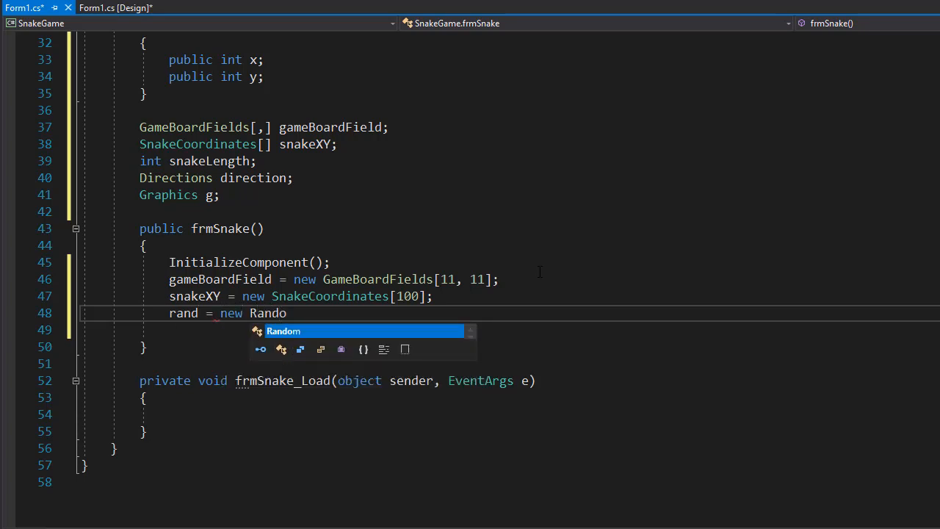
pyautogui.write('m();')
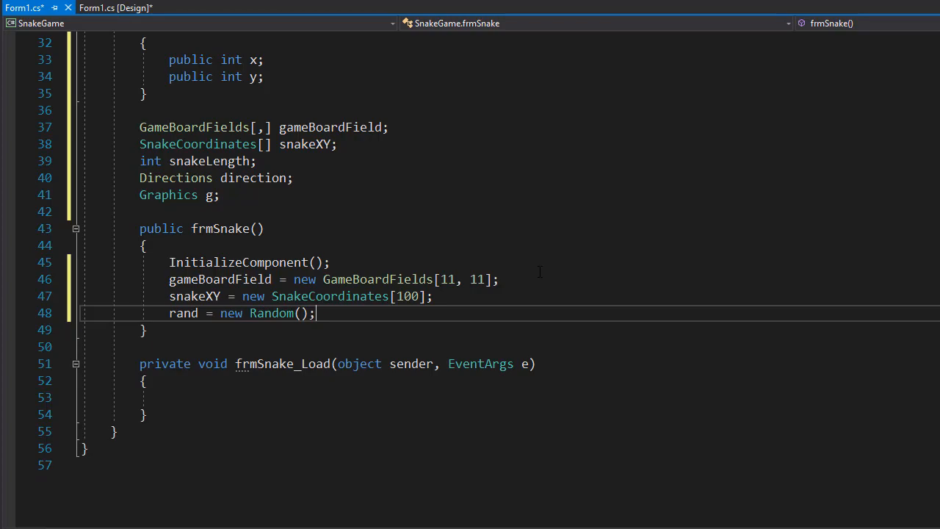